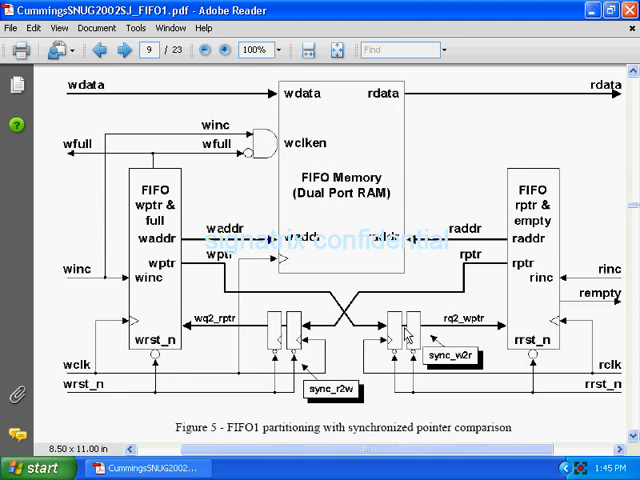
mouse_move(405, 332)
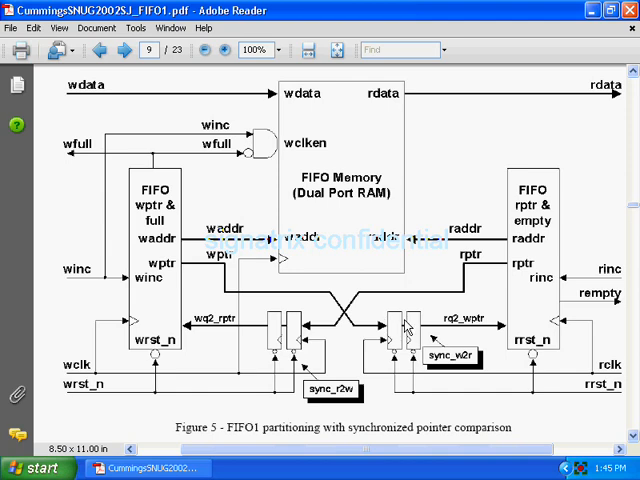
mouse_move(403, 333)
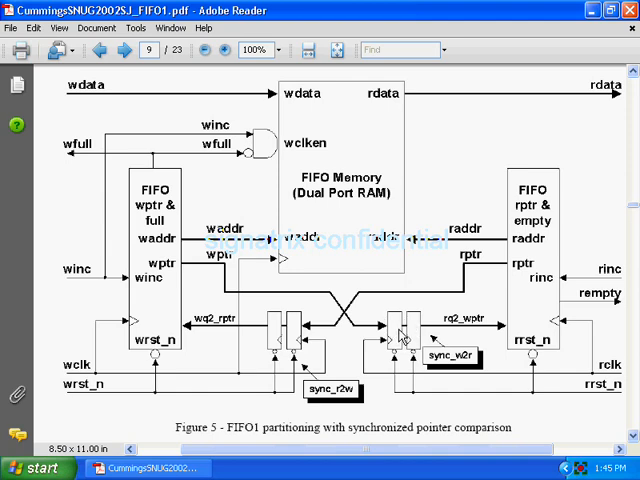
mouse_move(413, 322)
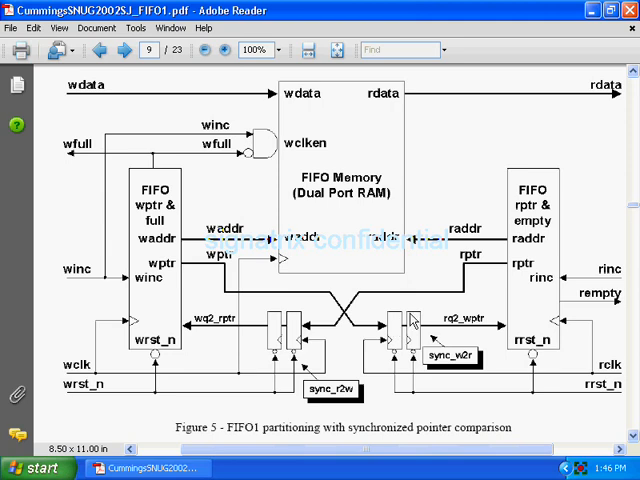
mouse_move(412, 322)
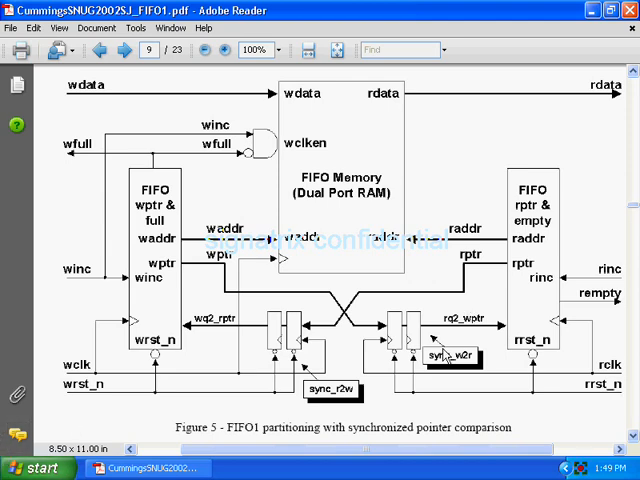
mouse_move(248, 295)
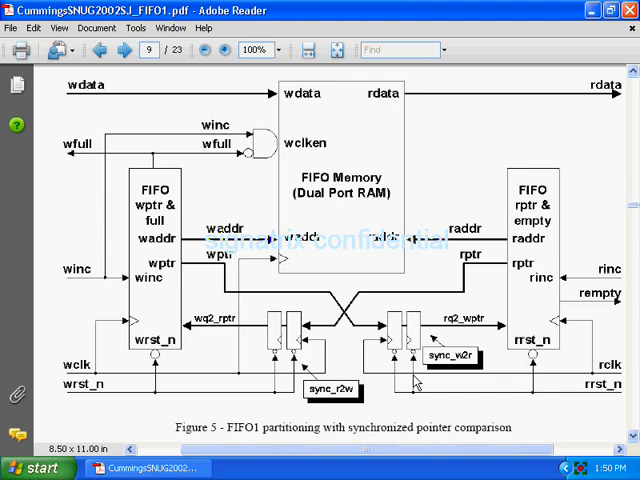
mouse_move(445, 211)
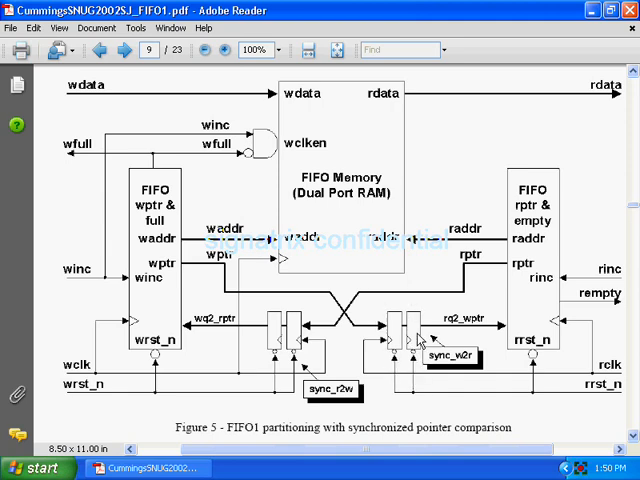
mouse_move(475, 245)
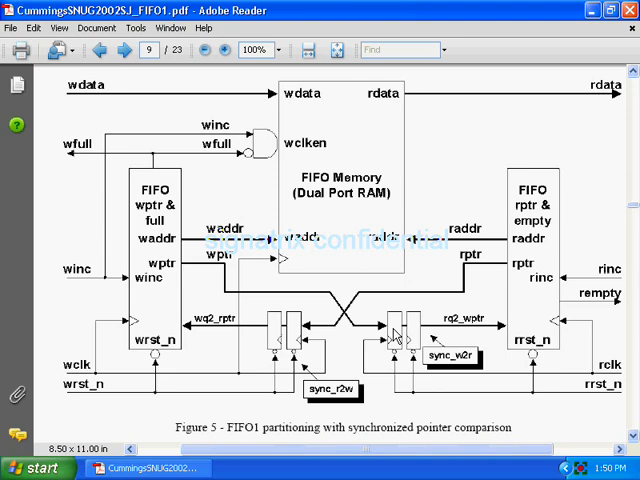
mouse_move(10, 222)
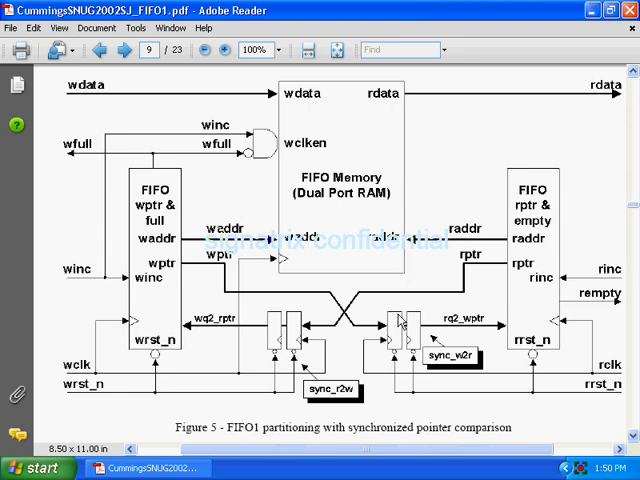
mouse_move(422, 388)
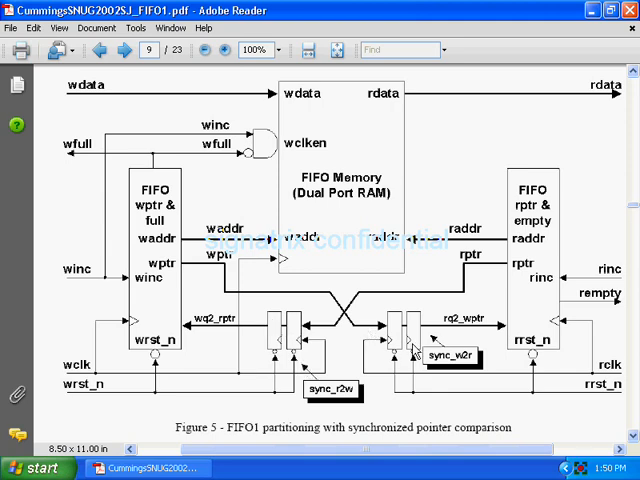
mouse_move(393, 348)
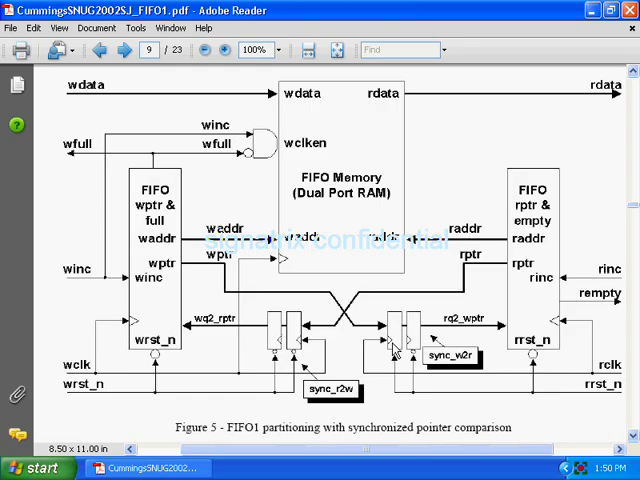